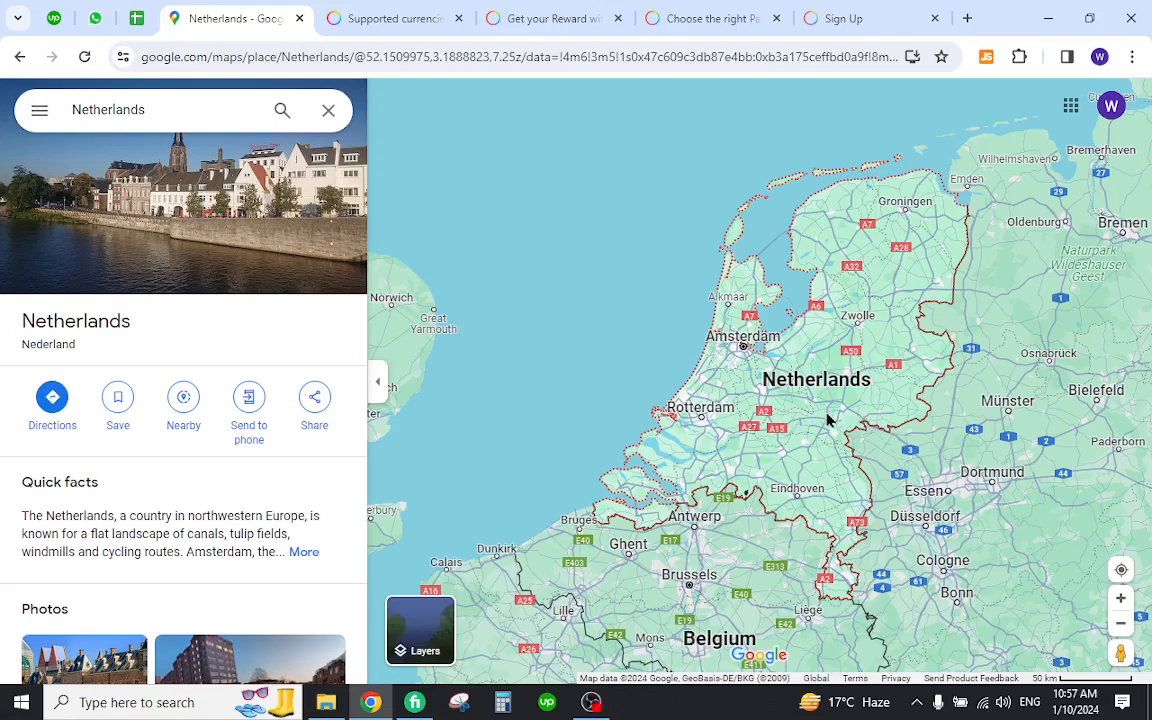
mouse_move(834, 430)
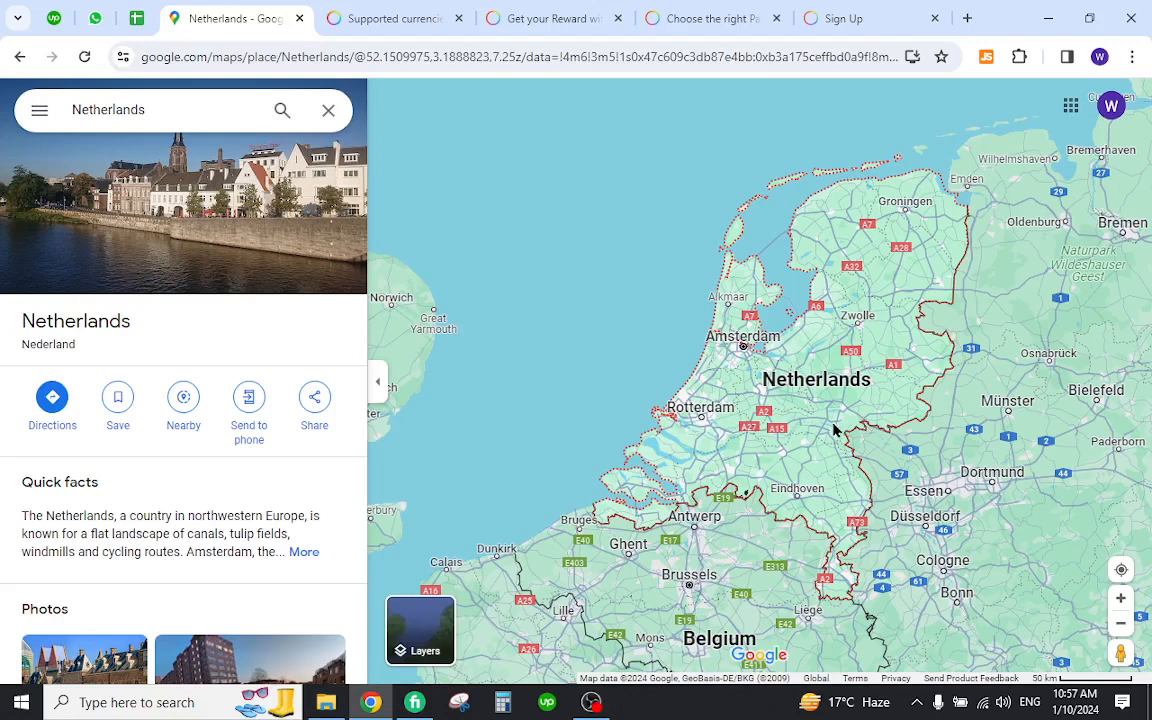
mouse_move(824, 418)
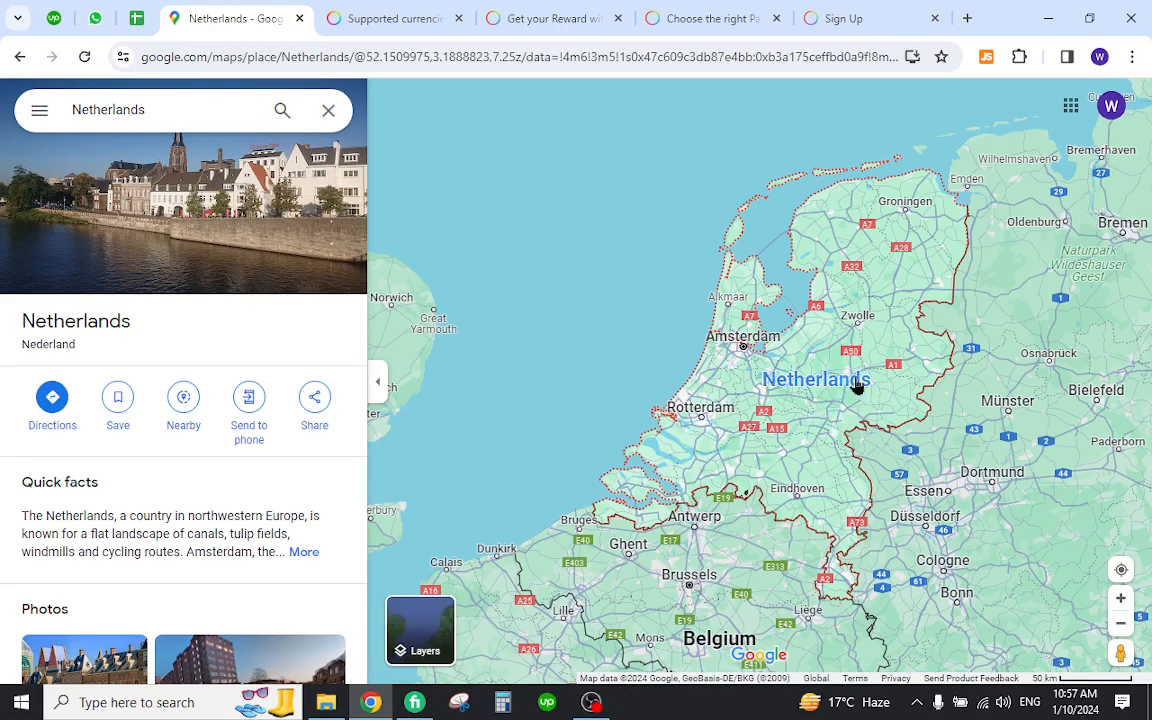
- Switch from the Netherlands map to Payoneer's supported currencies documentation page
left_click(392, 18)
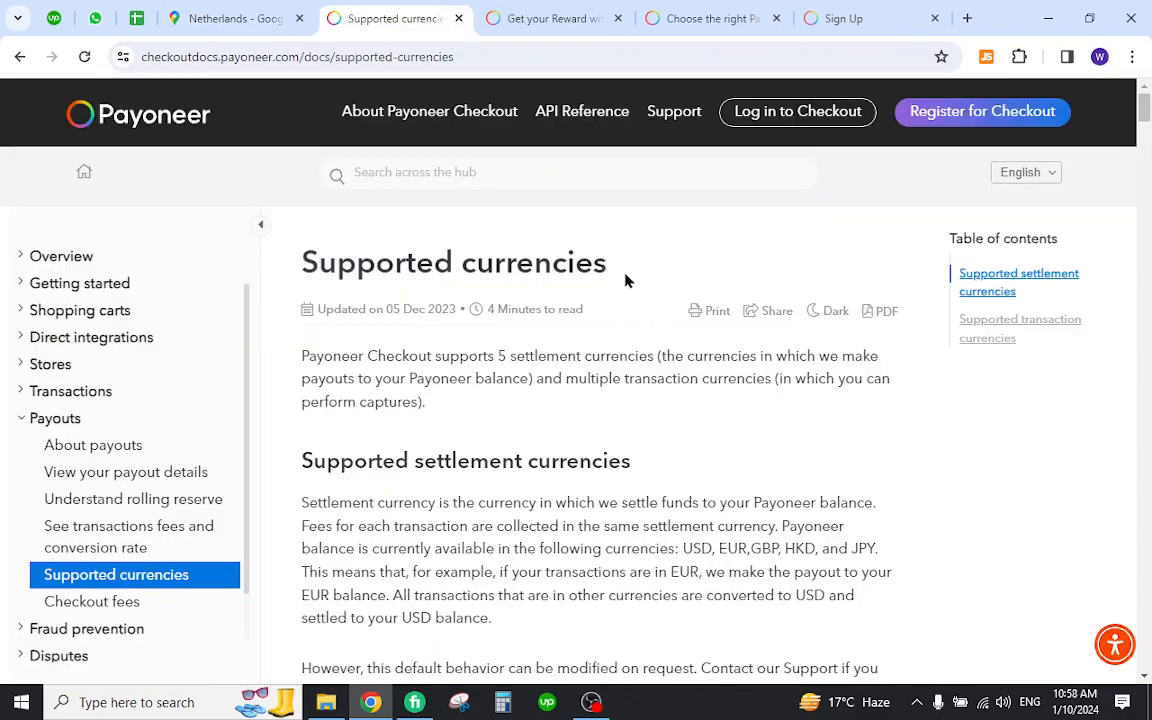
mouse_move(490, 218)
type("netherlands")
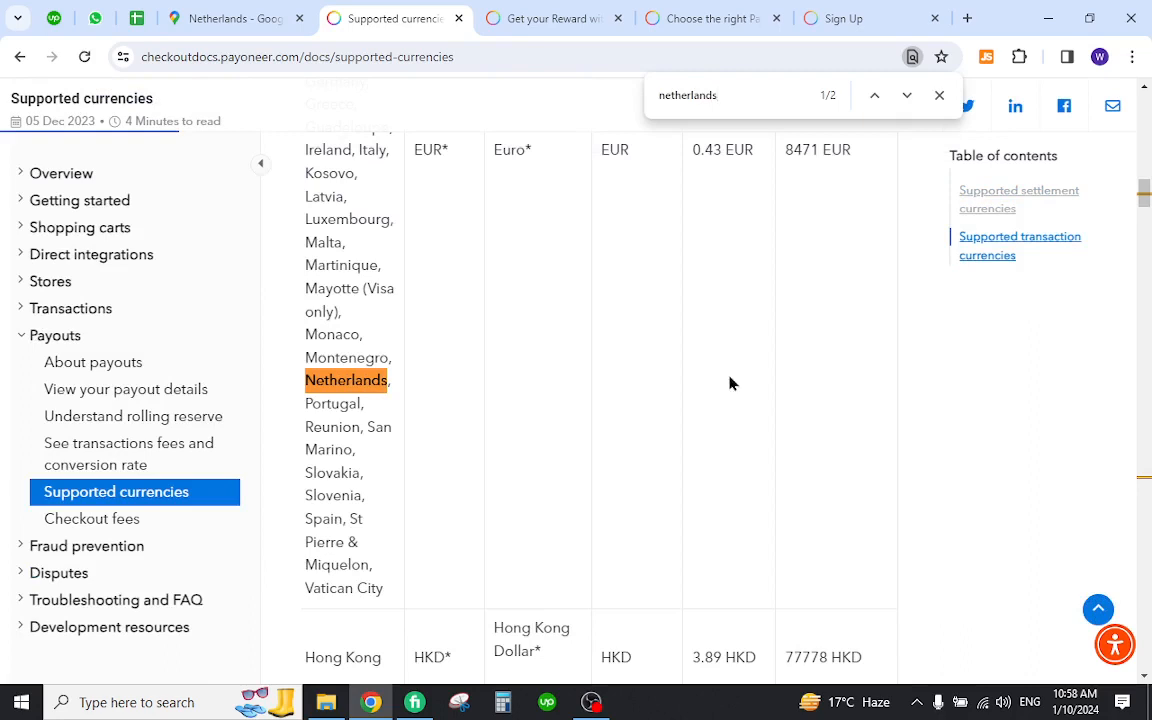
- Move from the EUR-currency countries table to Payoneer's 'Get your Reward' referral page
left_click(938, 96)
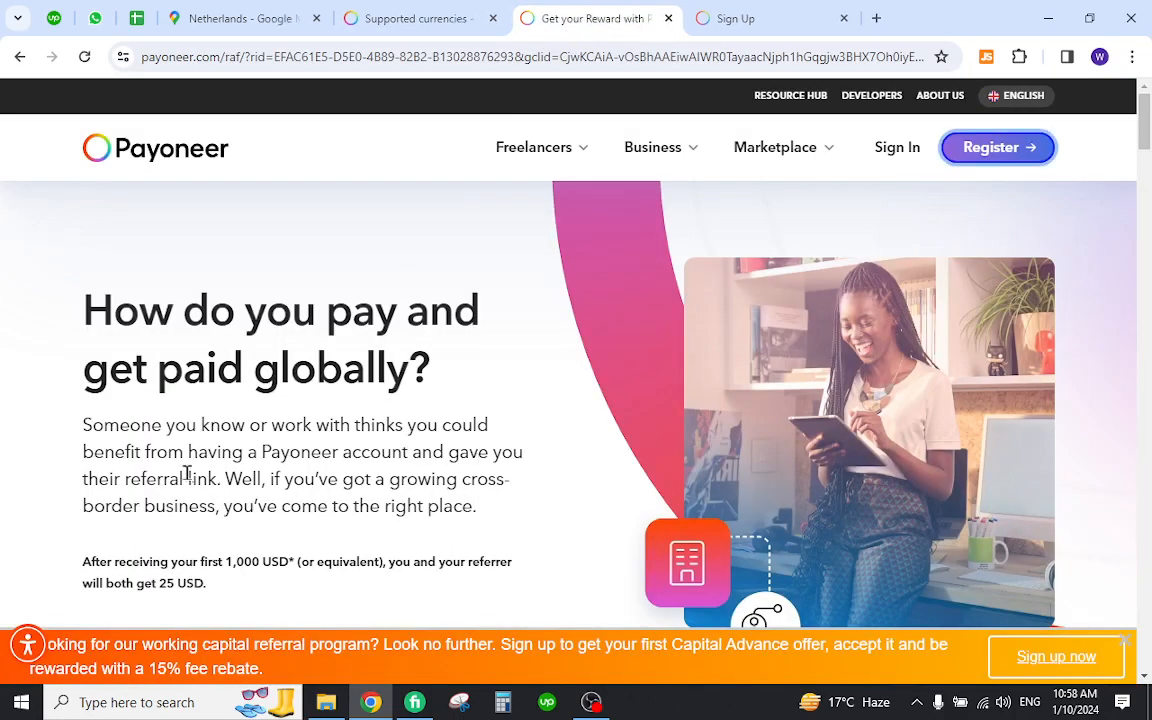
- Start registration and identify as a Freelancer or Online Professional
right_click(996, 148)
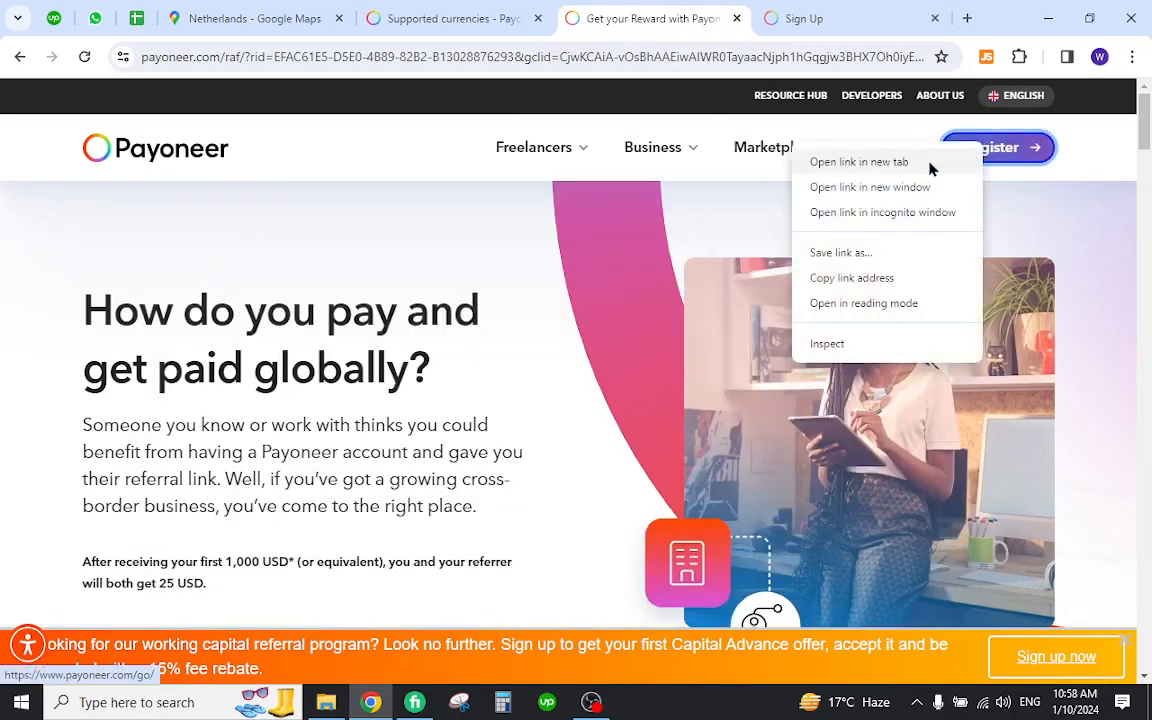
left_click(858, 160)
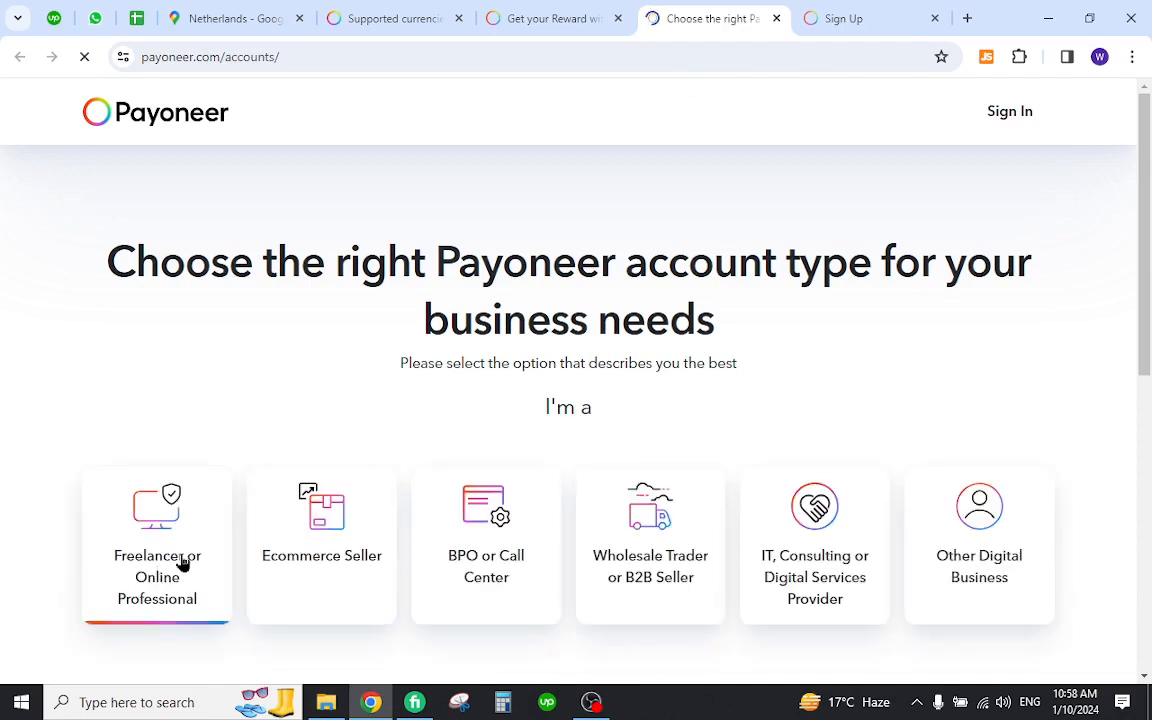
left_click(156, 546)
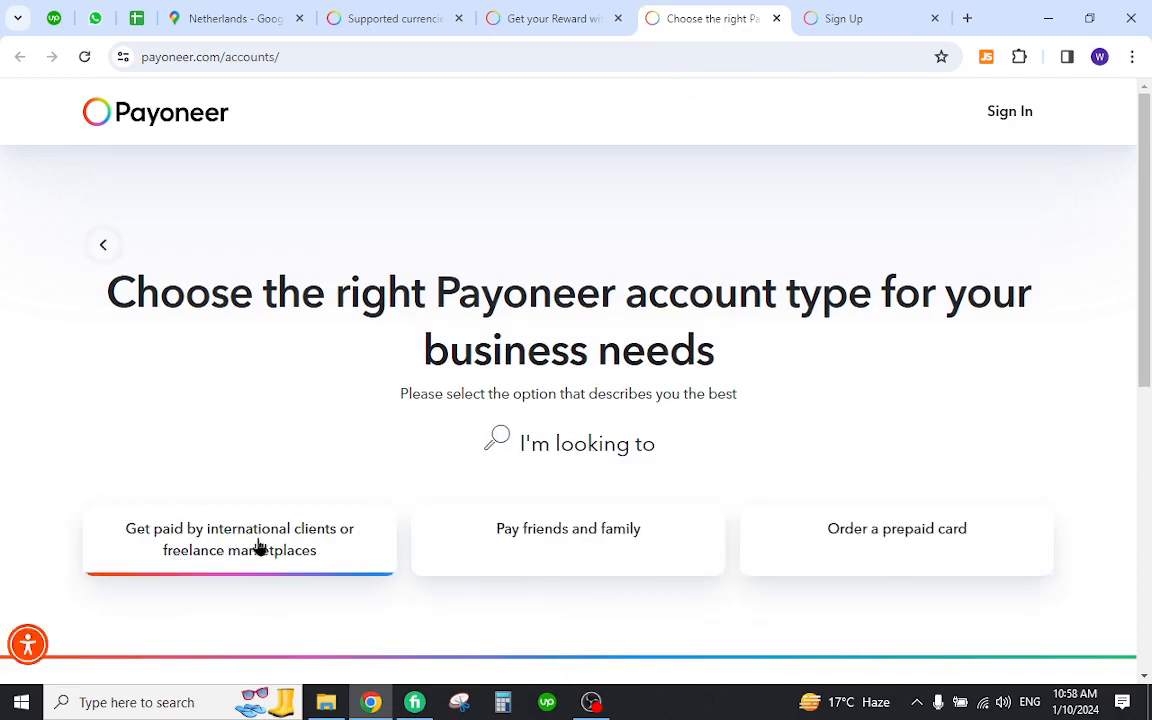
- Choose getting paid by international clients with 5,000–9,999 USD monthly payments
left_click(240, 540)
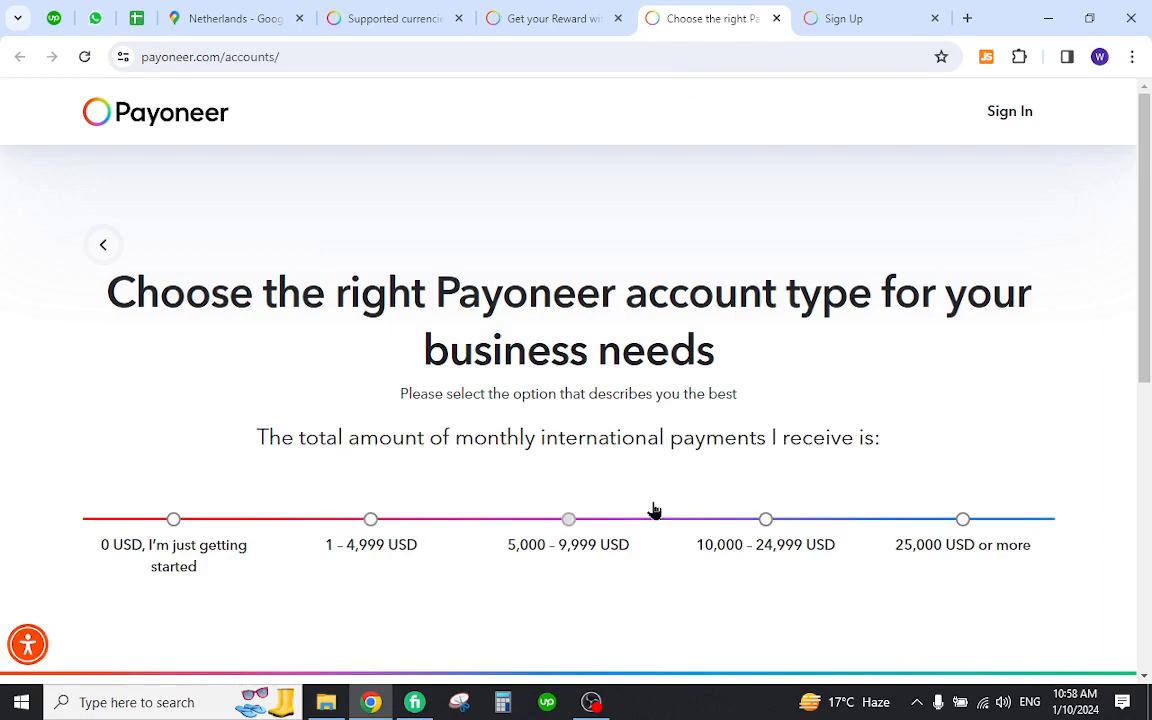
left_click(568, 520)
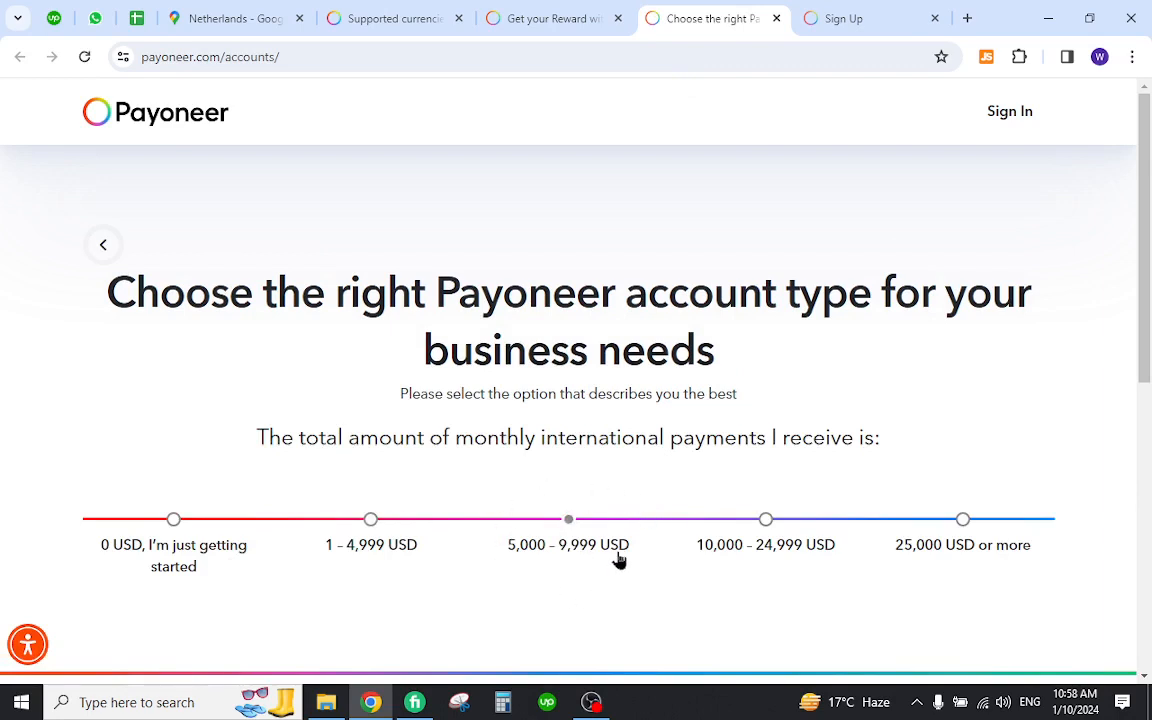
left_click(568, 518)
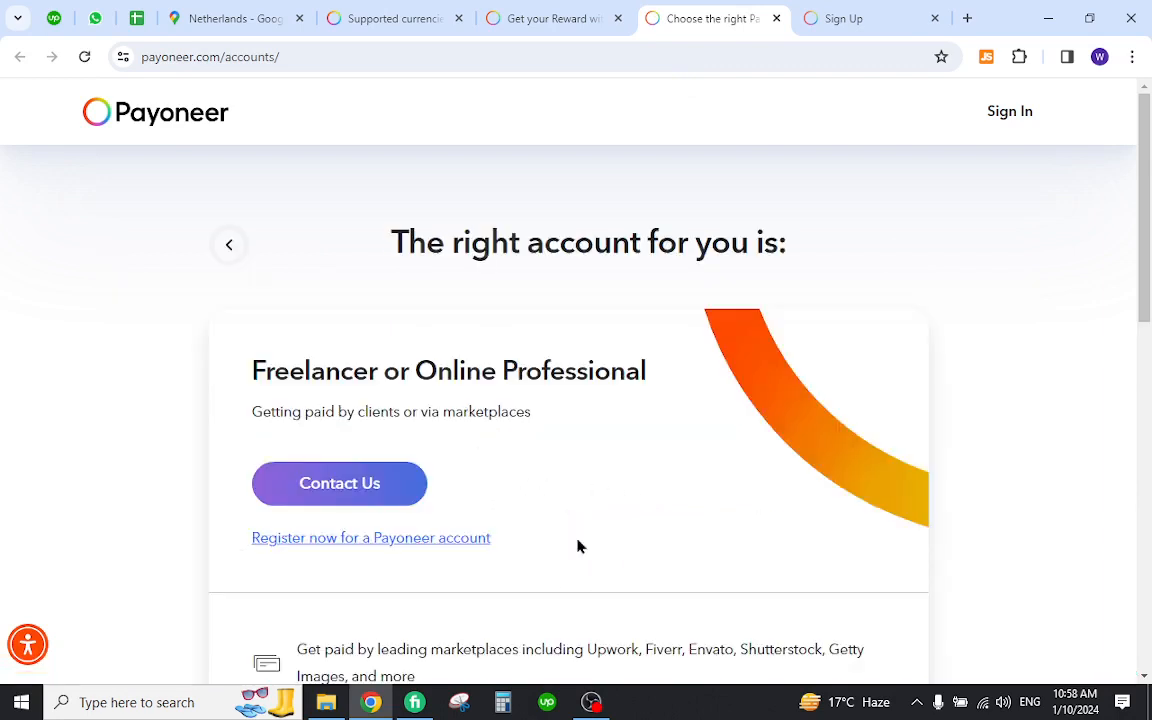
mouse_move(372, 538)
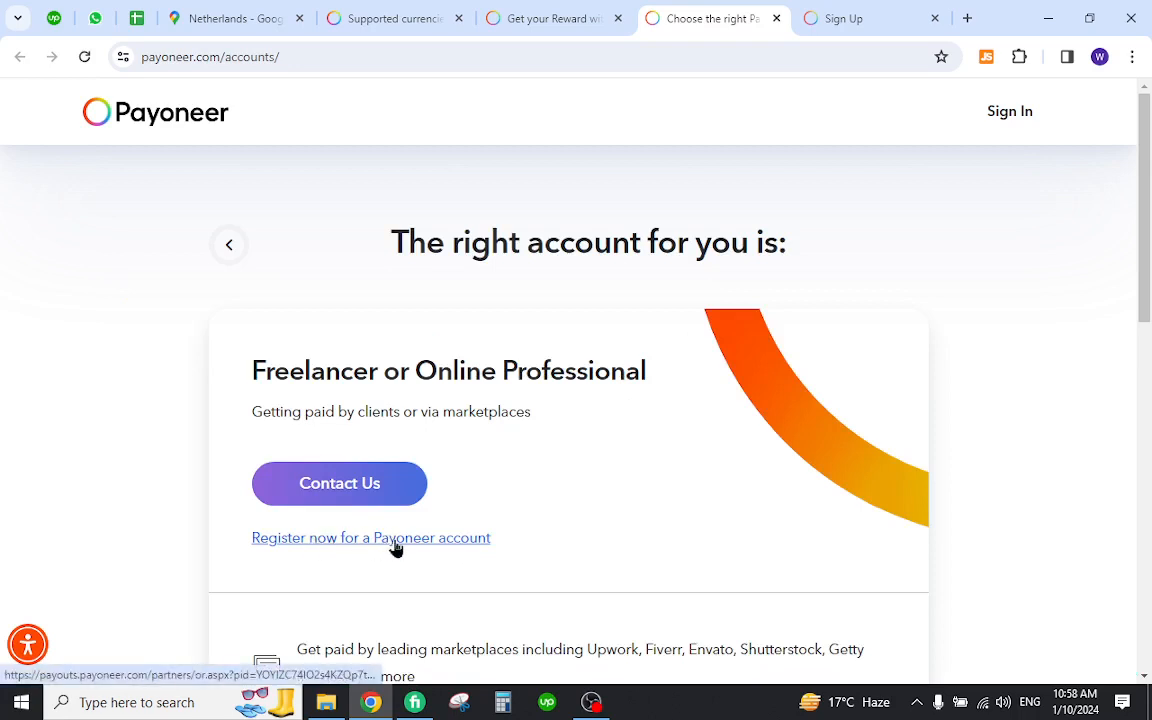
- Register for a Payoneer account, reaching the Getting Started form with Individual business type
left_click(372, 538)
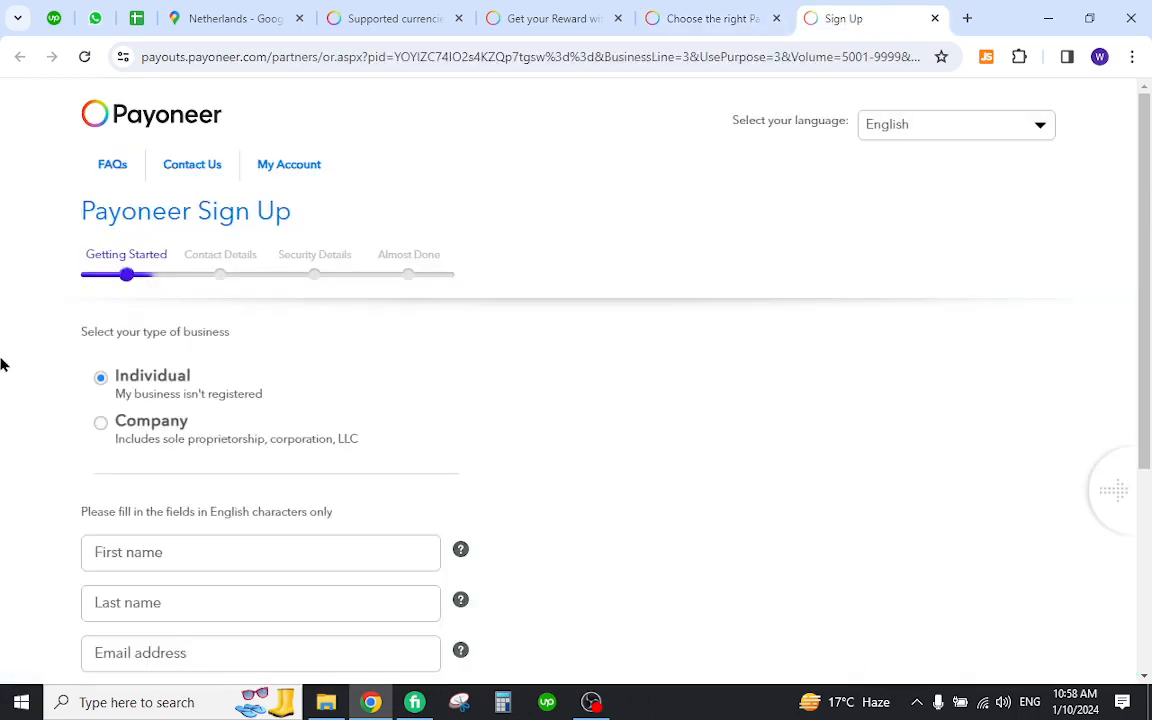
scroll("down", 3)
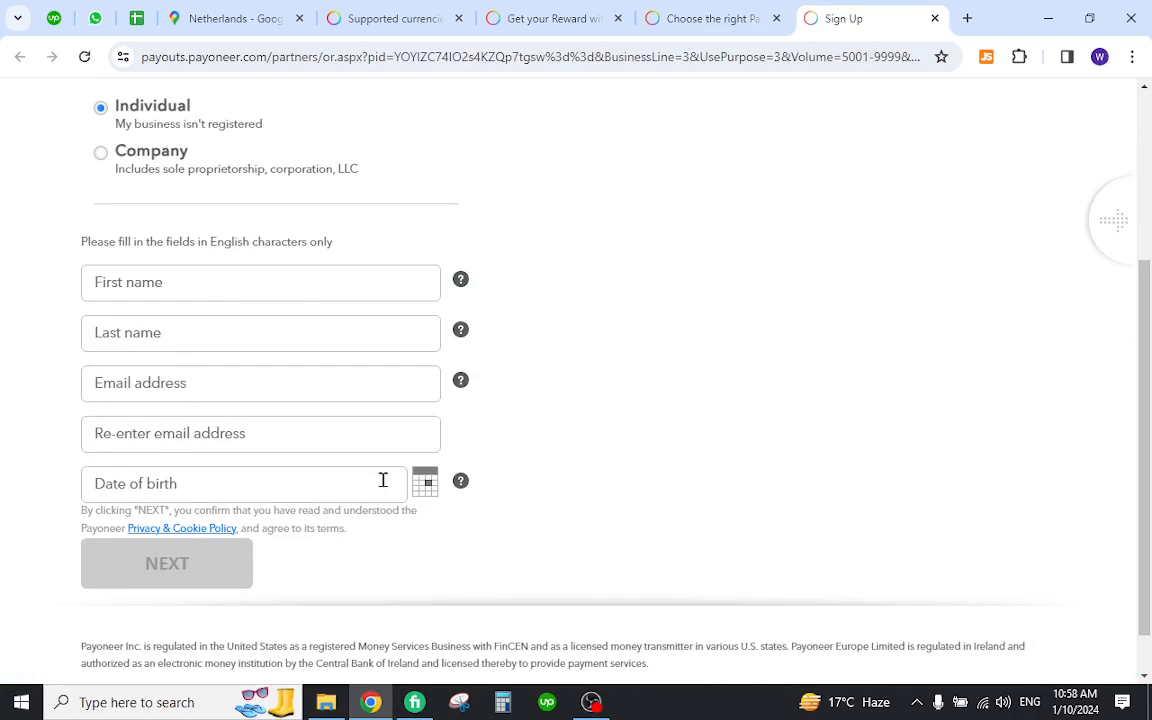
scroll("up", 3)
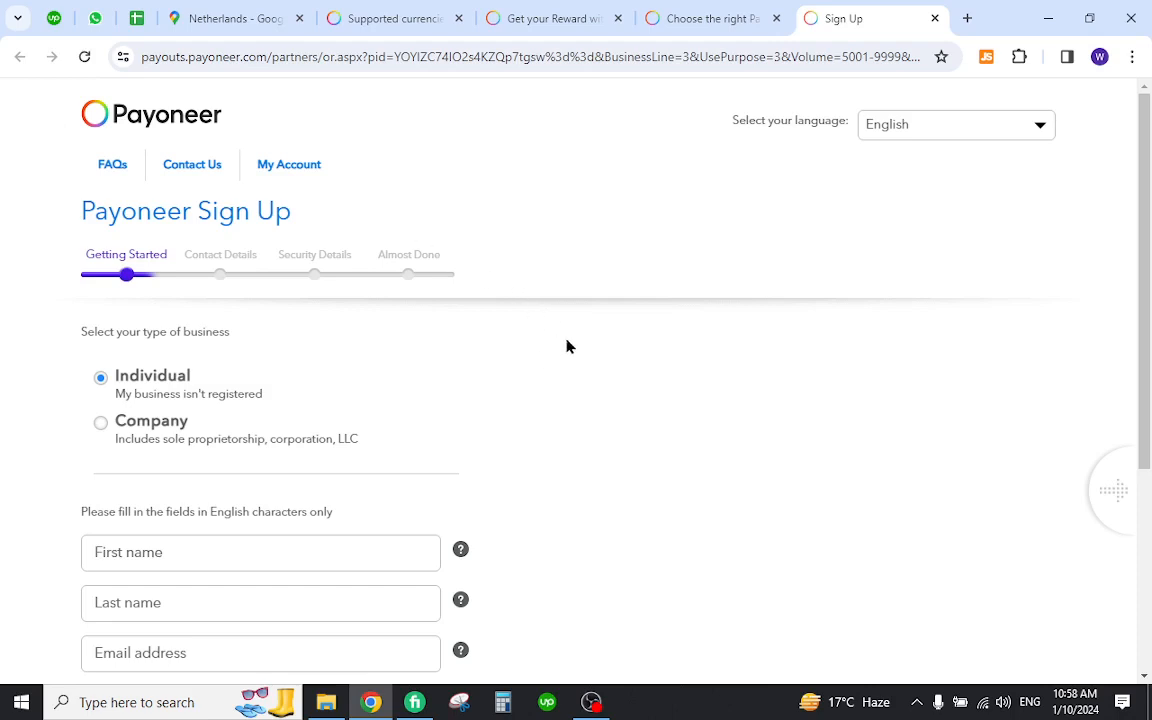
mouse_move(620, 204)
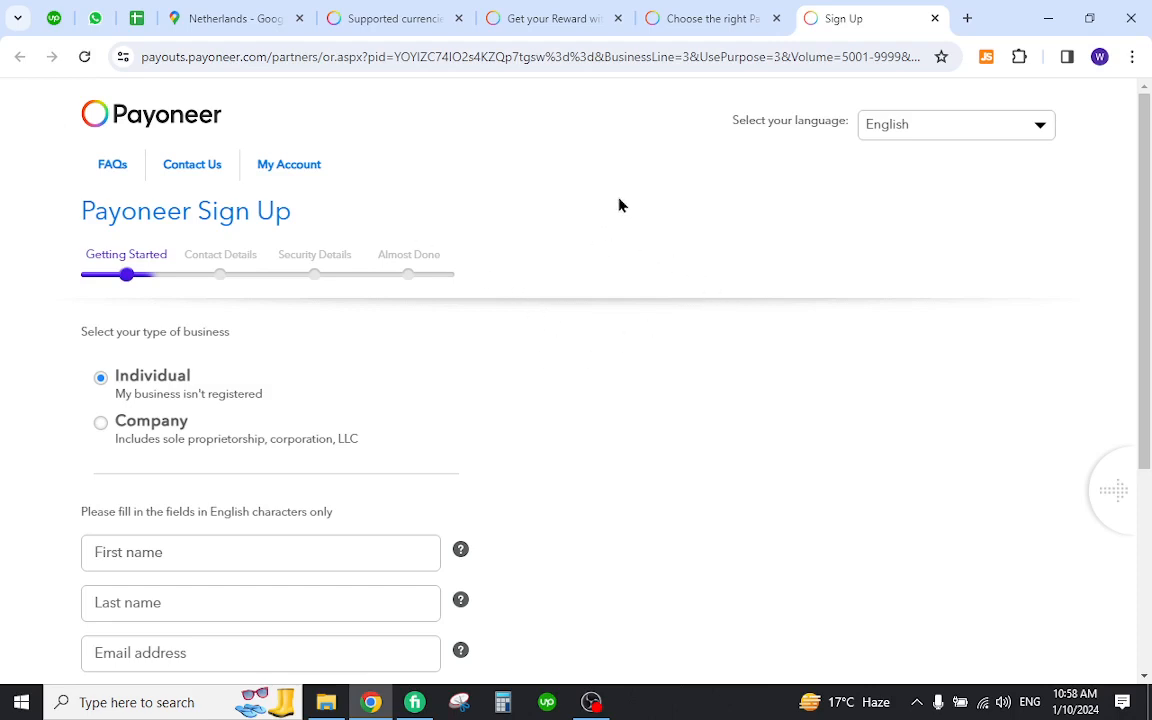